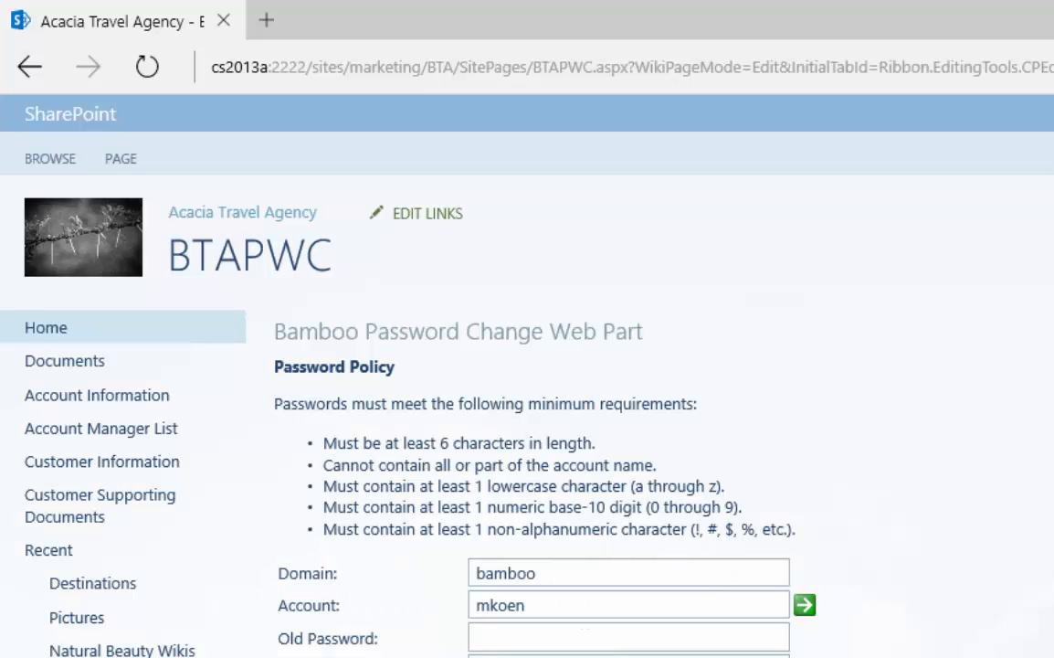
Enter the old password and a new password rated Best, then move to the confirmation field.
{"action": "scroll", "scroll_direction": "down", "scroll_amount": 3}
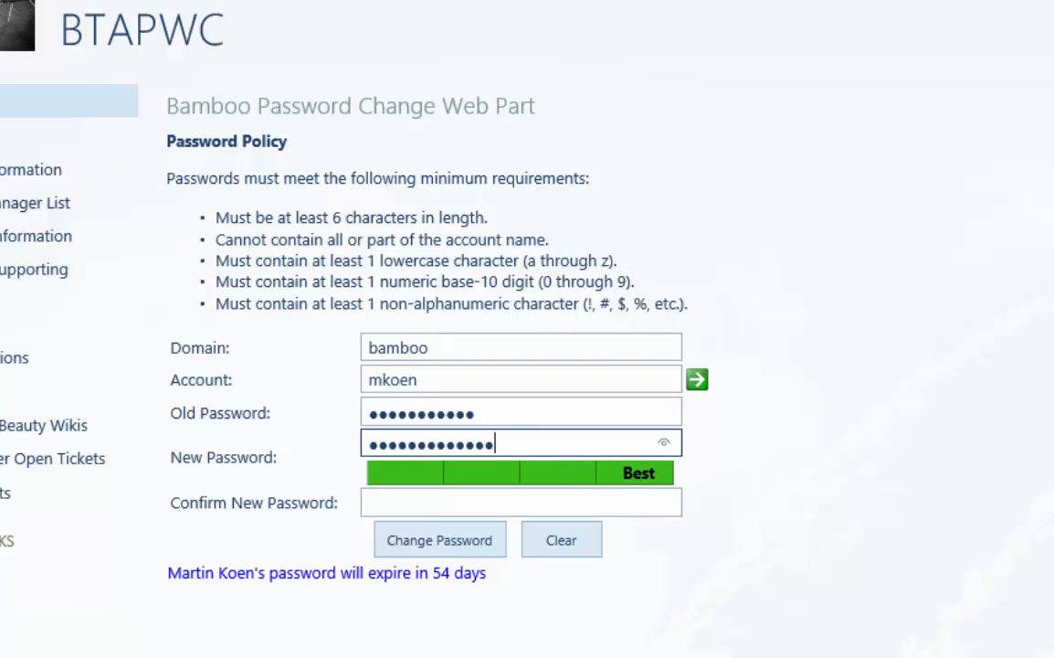
{"action": "left_click", "coordinate": [521, 501]}
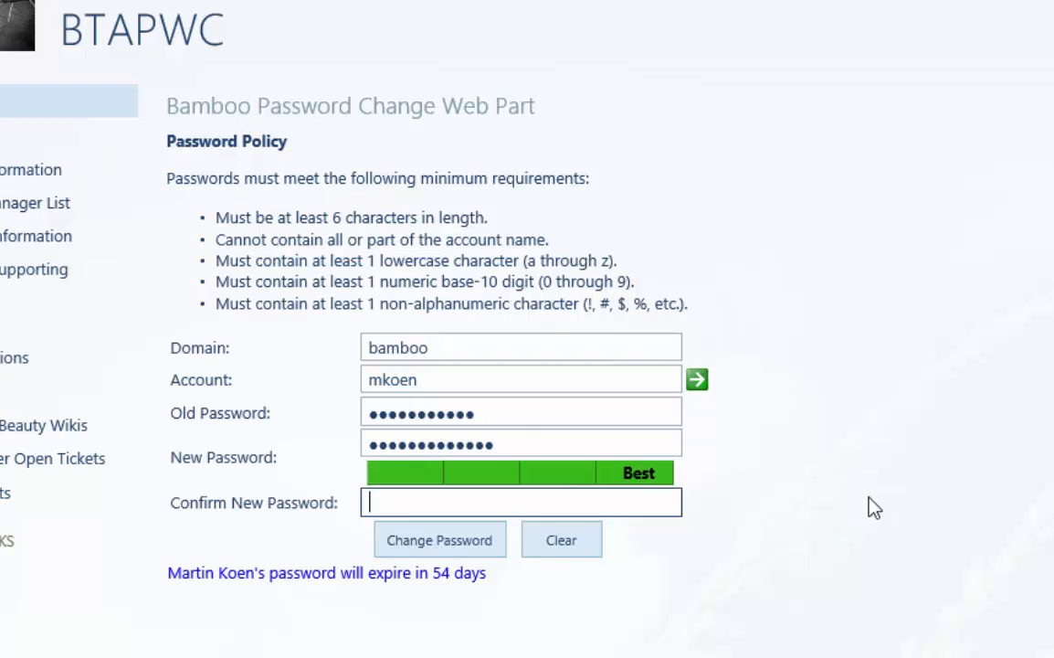
{"action": "left_click", "coordinate": [438, 539]}
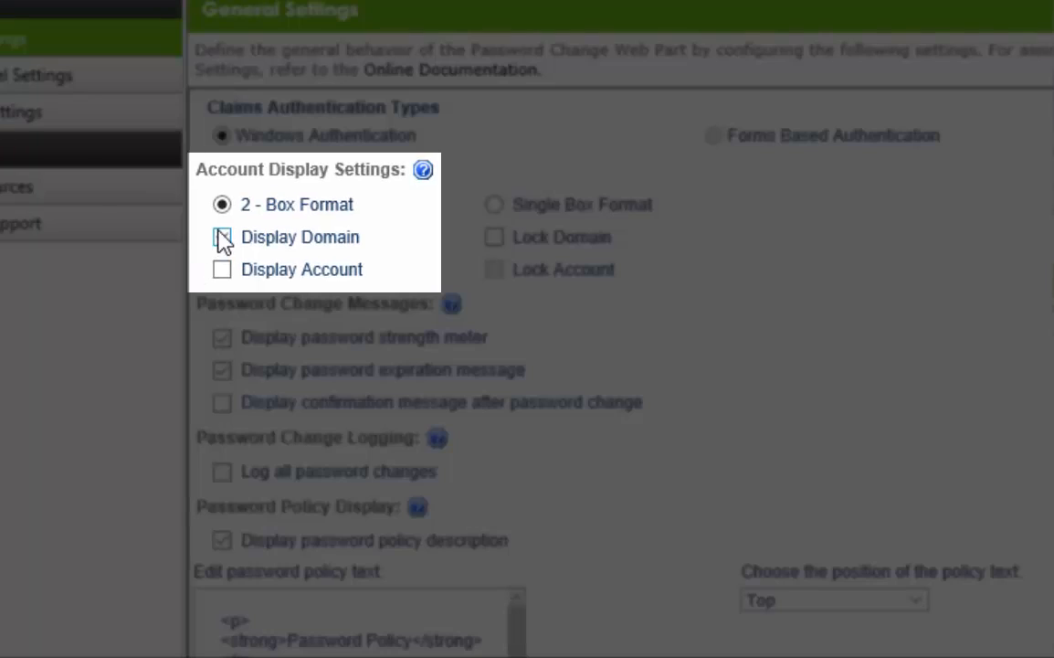
Enable Display Domain and Display Account in the 2-Box Format account display settings.
{"action": "left_click", "coordinate": [223, 237]}
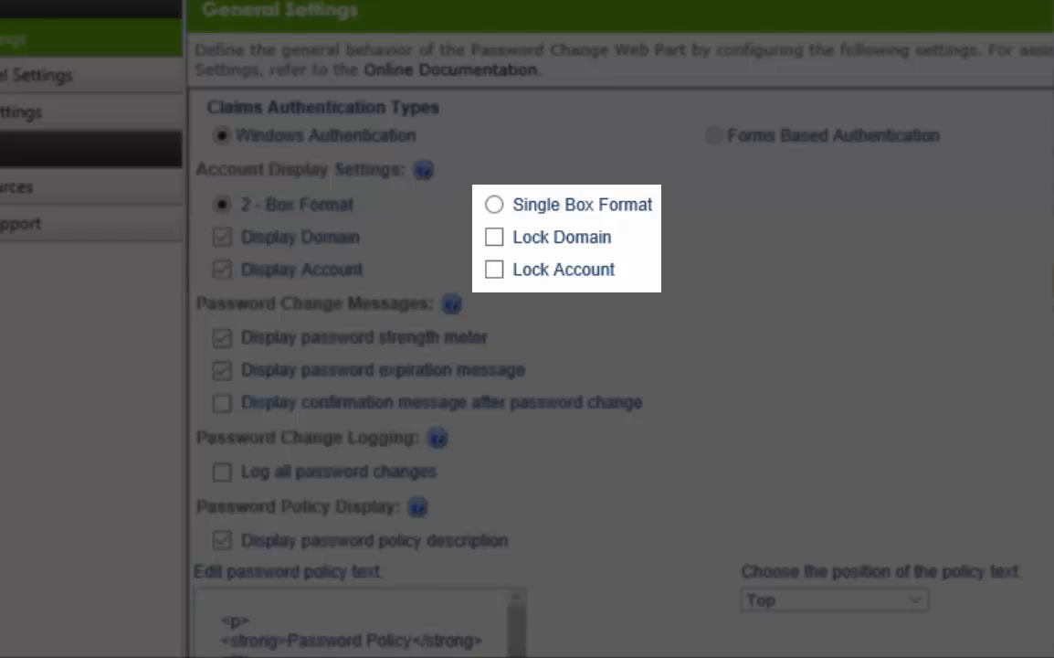
{"action": "left_click", "coordinate": [493, 238]}
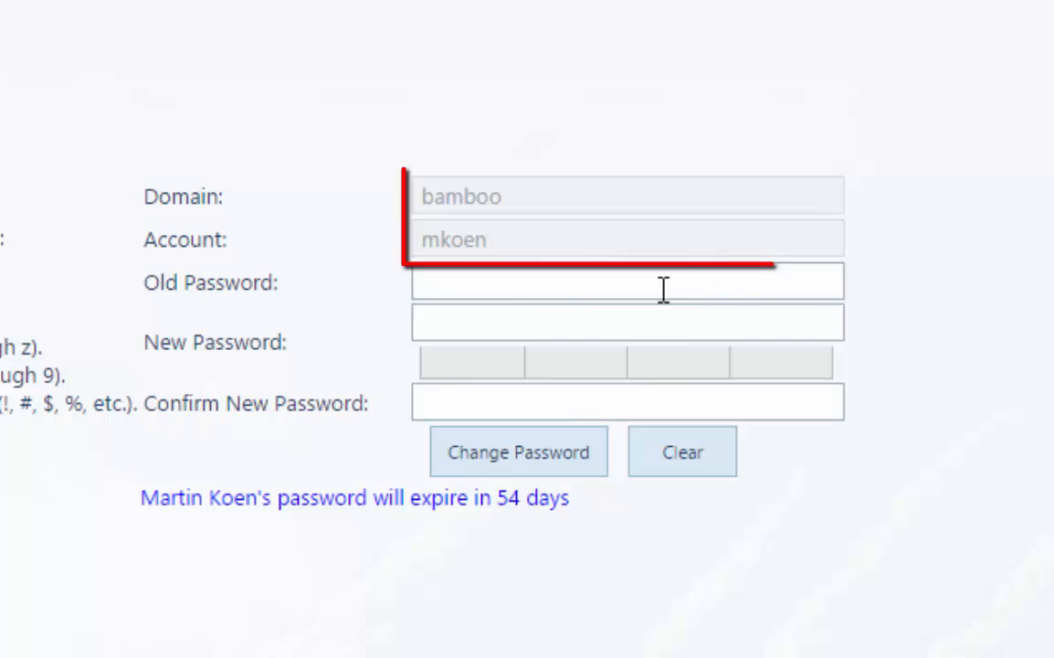
Enter the passwords and submit Change Password to get the success confirmation.
{"action": "left_click", "coordinate": [628, 281]}
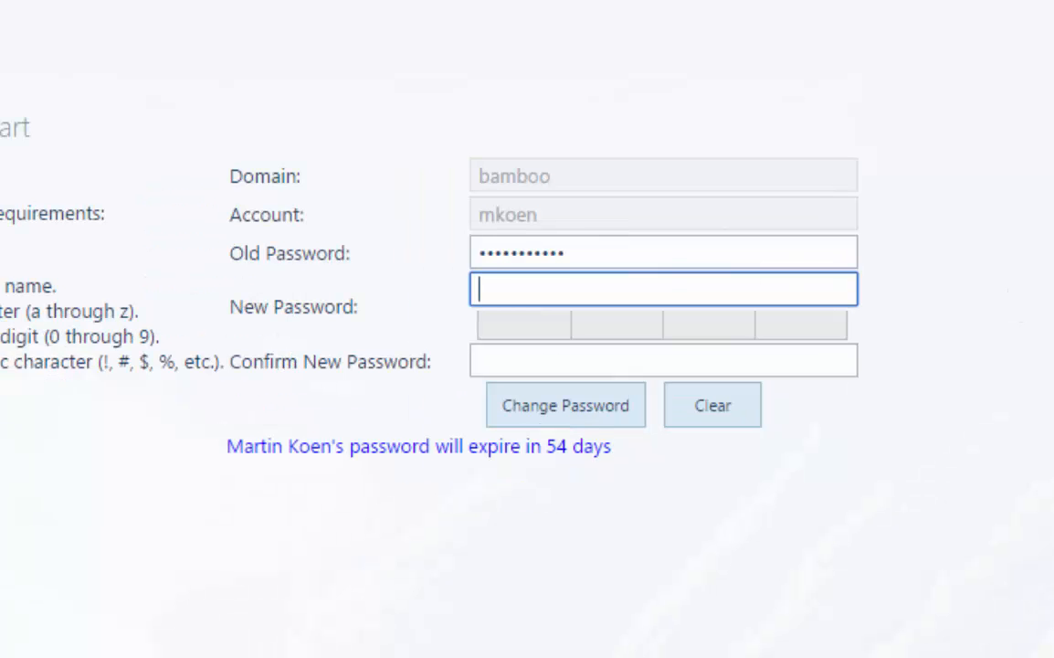
{"action": "type", "text": "••"}
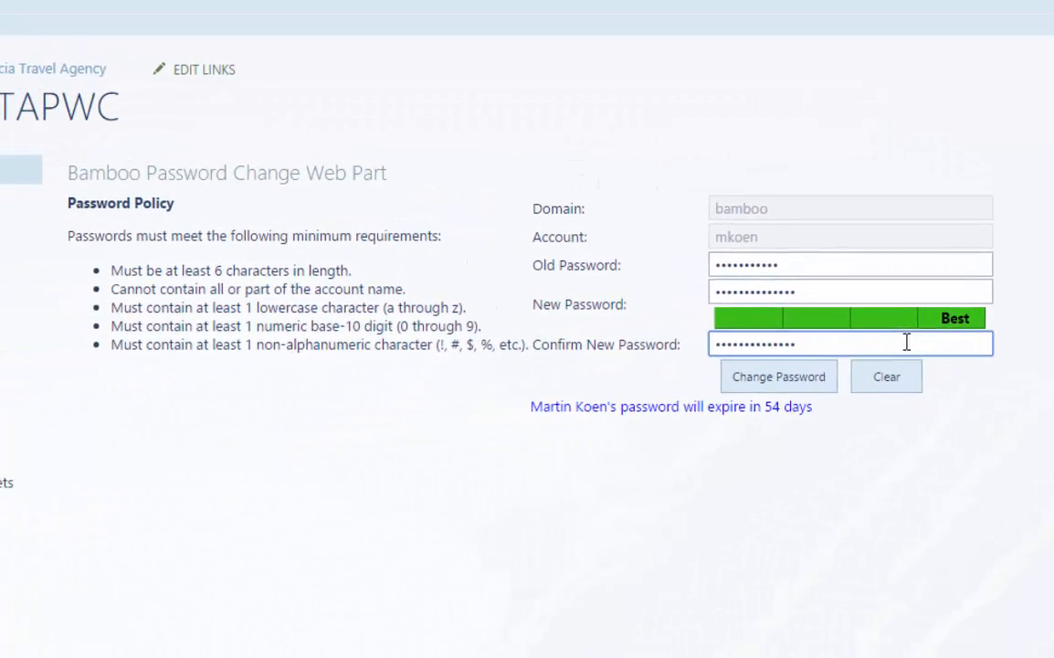
{"action": "left_click", "coordinate": [778, 376]}
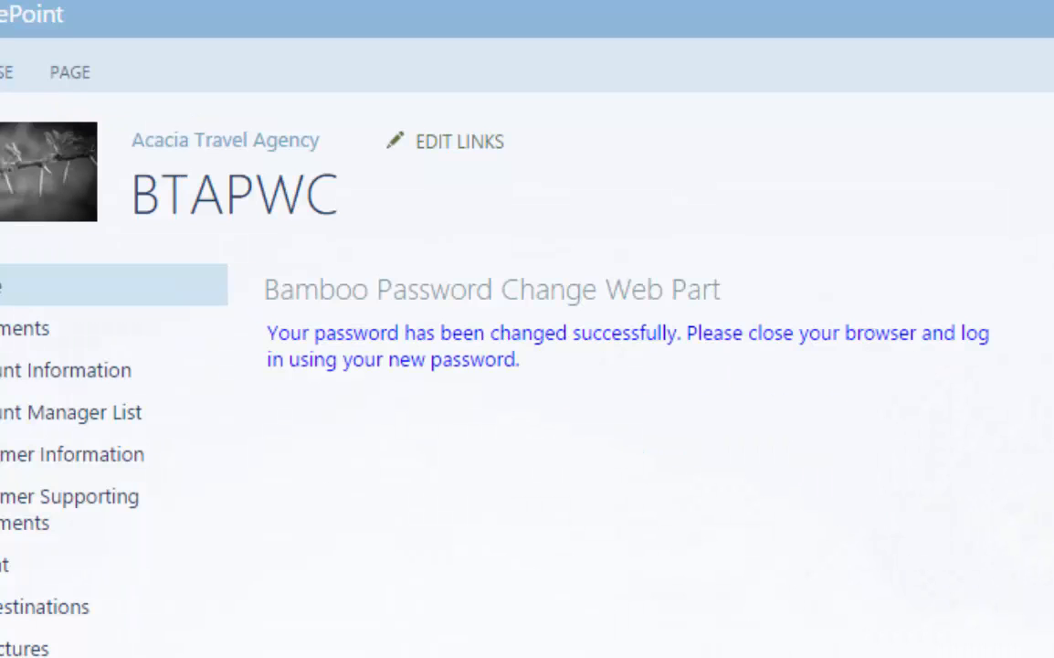